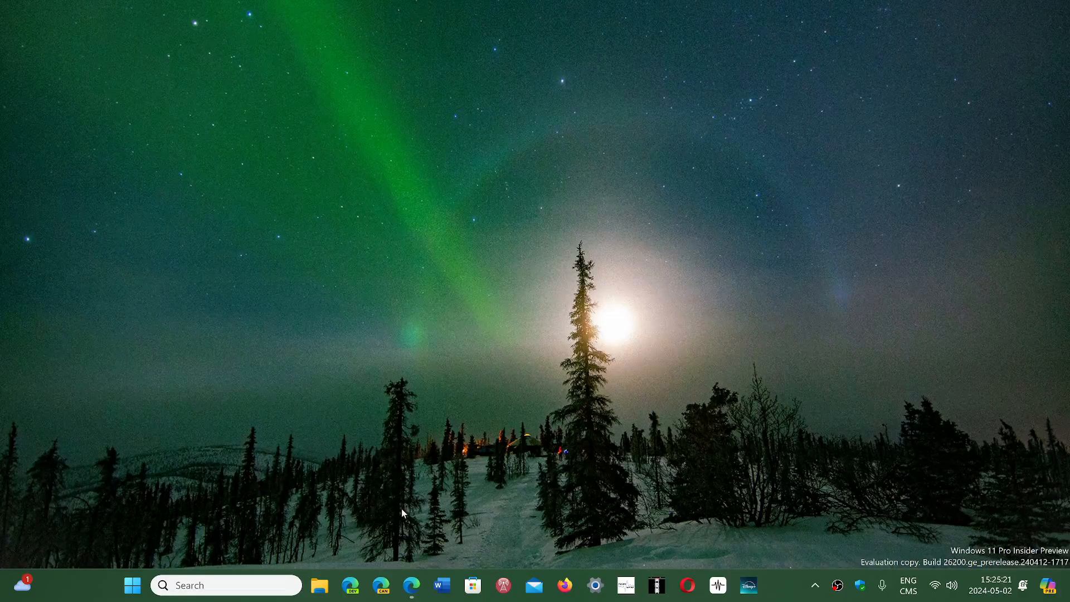
Restore Edge showing Bob Pony's Windows 8-to-11 tweet with its 'Ready to install' screenshot enlarged.
left_click(411, 585)
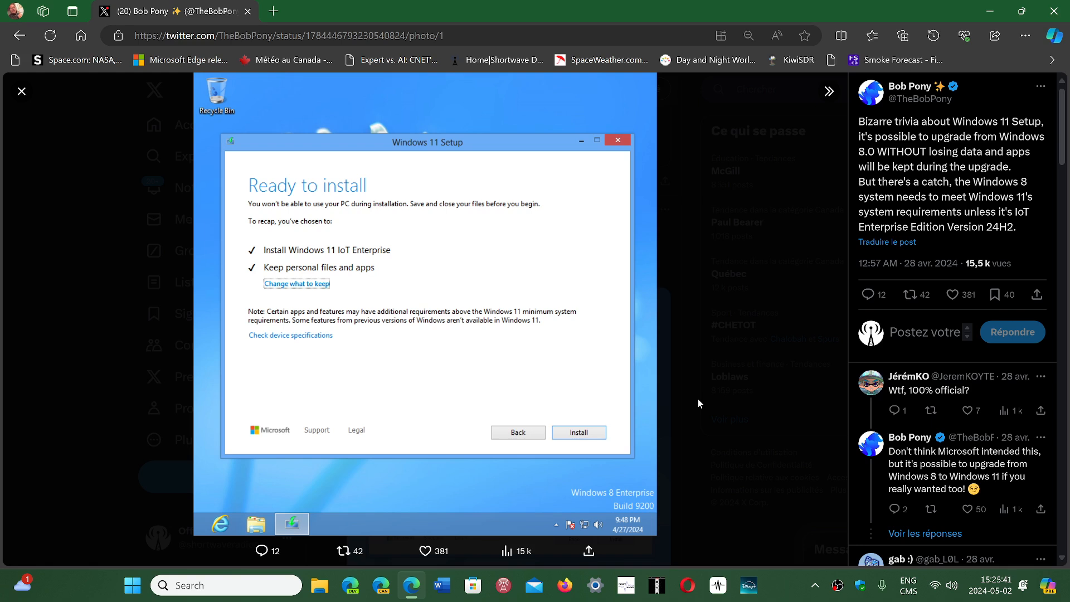
mouse_move(528, 295)
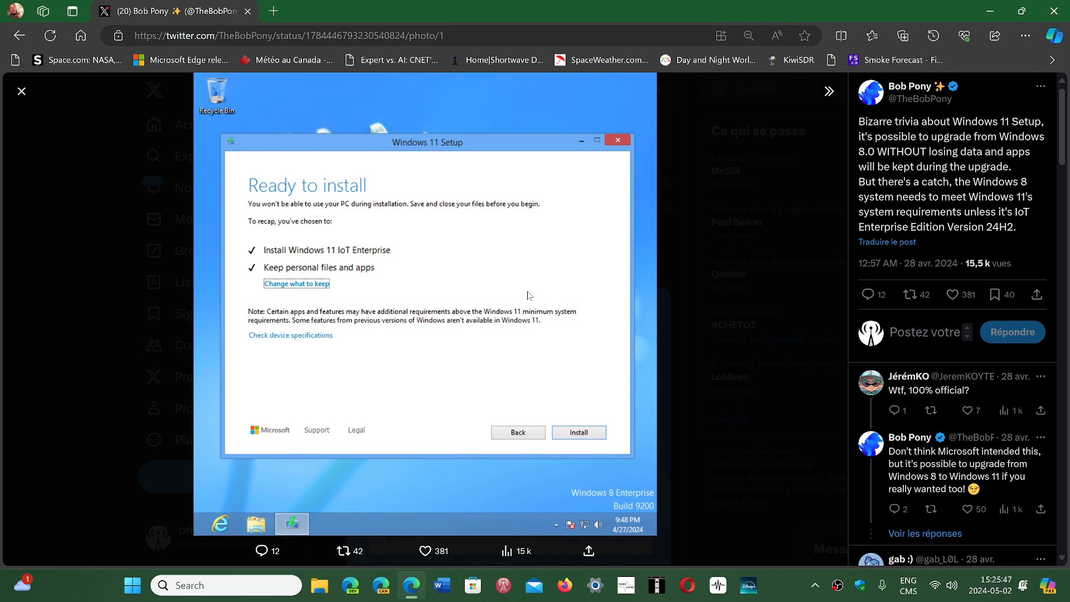
mouse_move(449, 279)
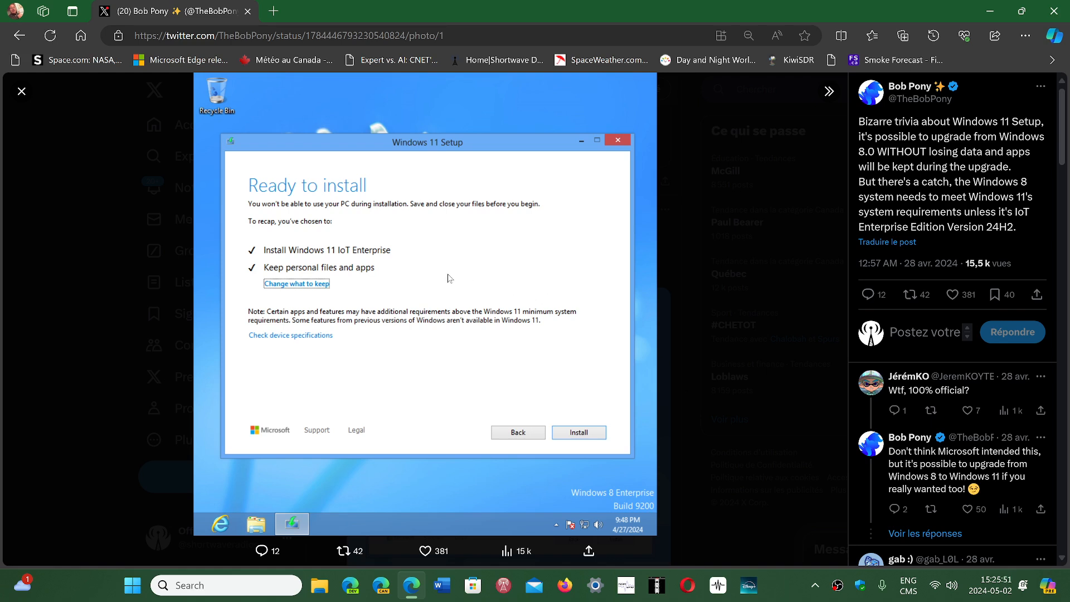
mouse_move(374, 268)
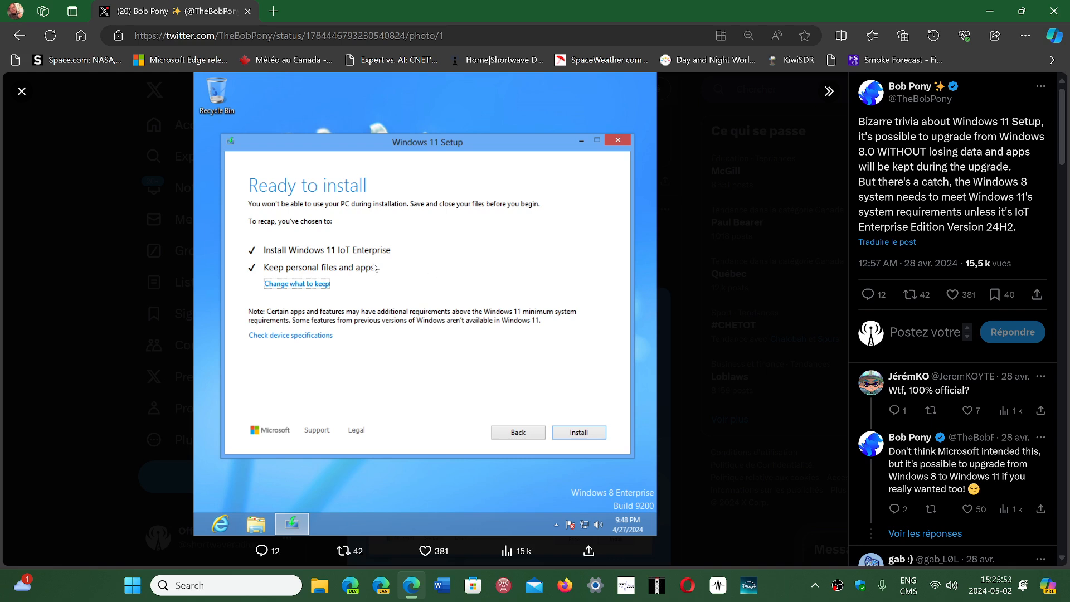
mouse_move(407, 260)
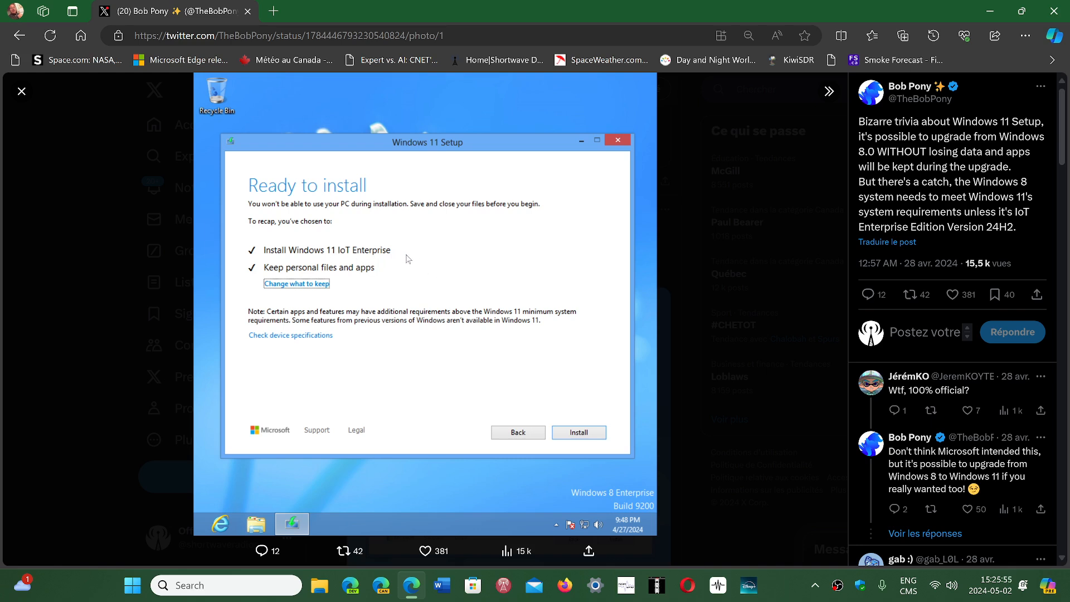
mouse_move(416, 261)
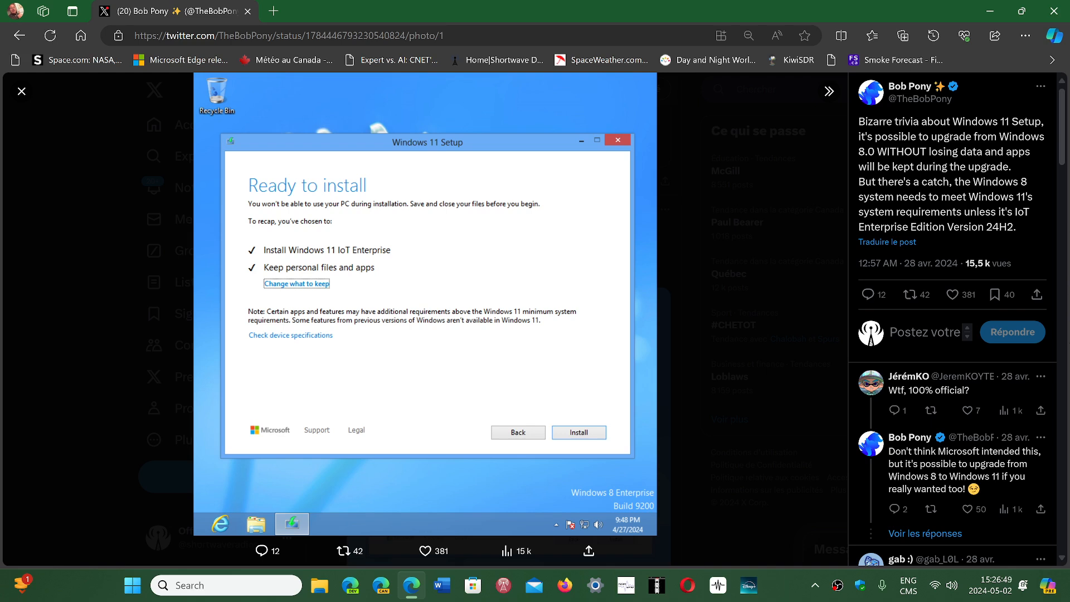
mouse_move(971, 402)
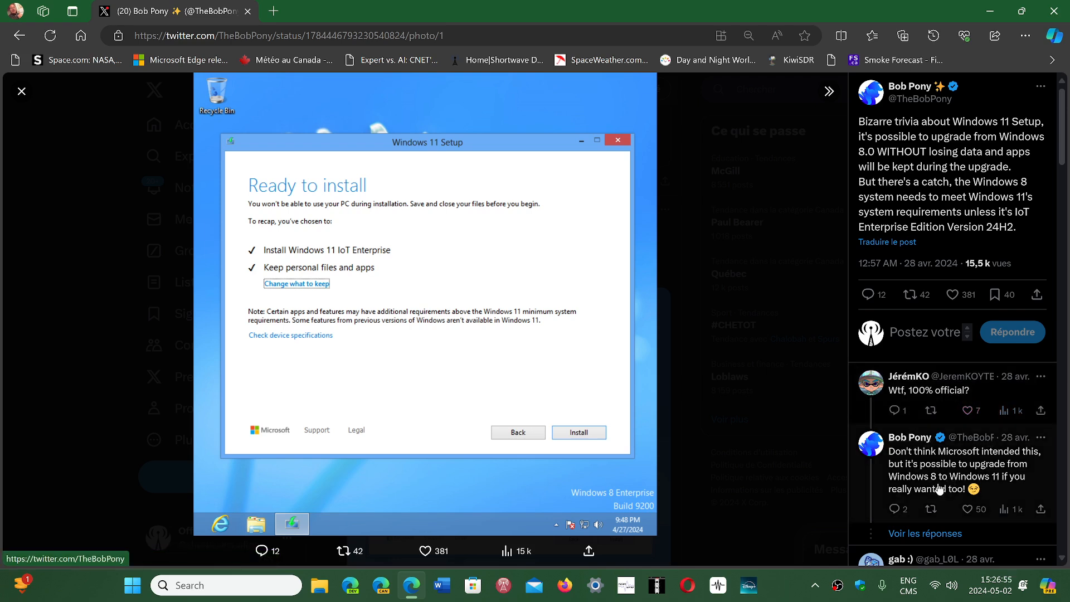
mouse_move(907, 479)
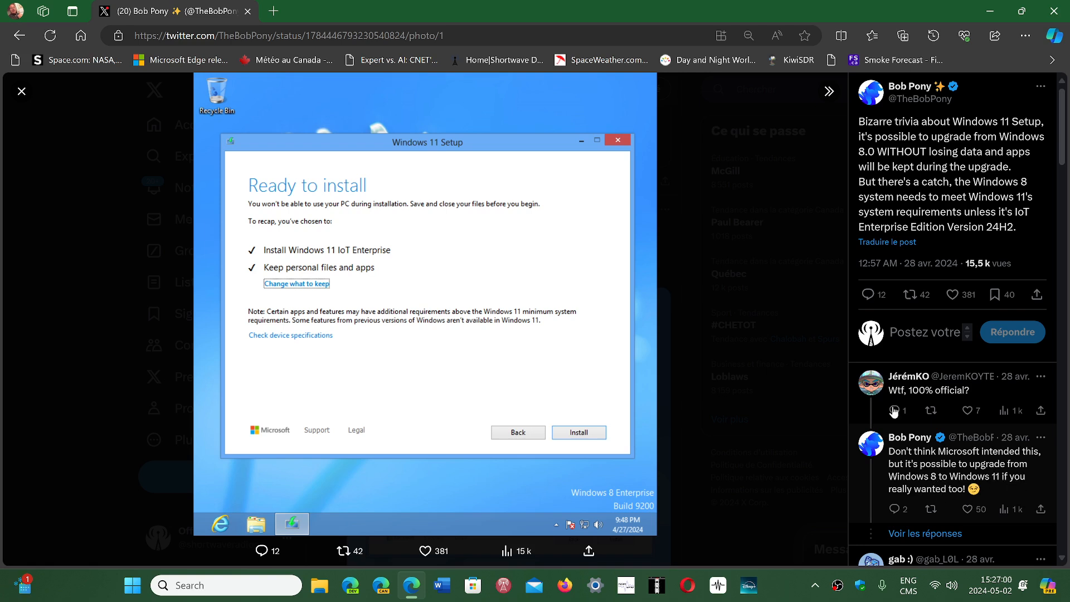
mouse_move(708, 341)
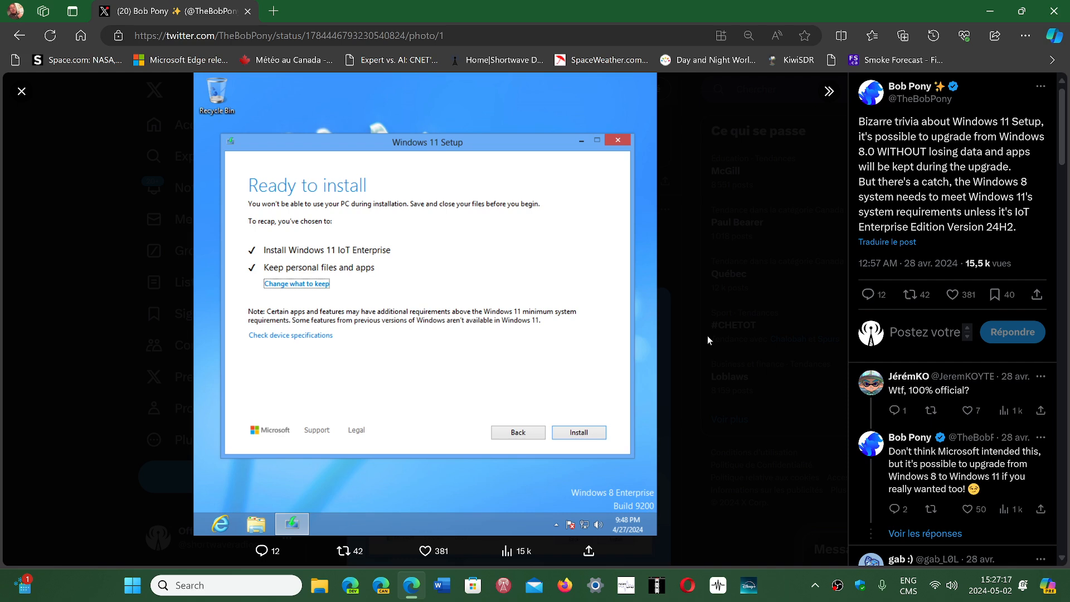
mouse_move(782, 575)
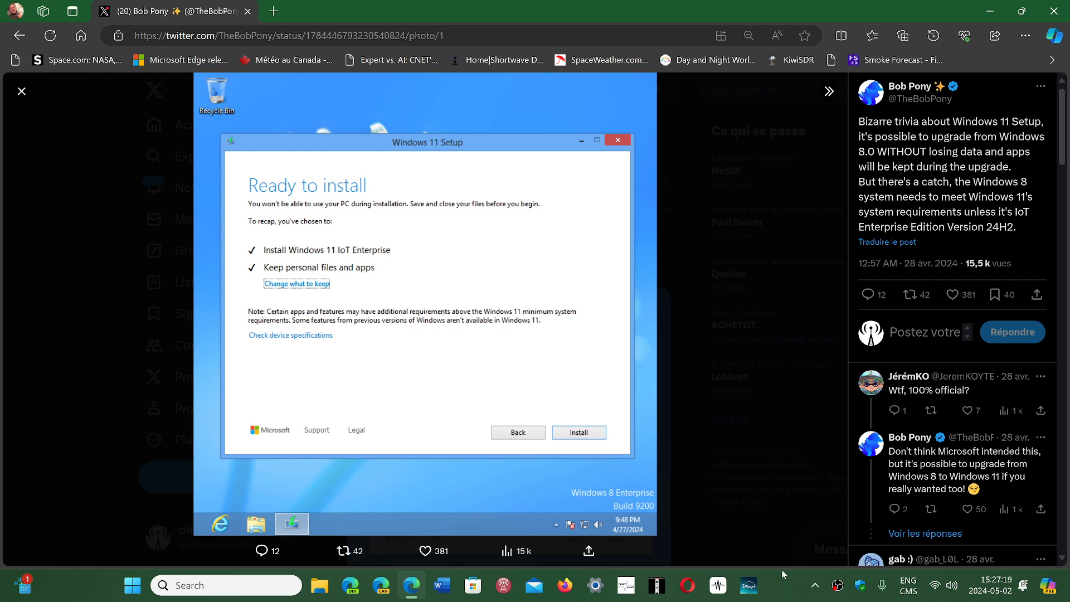
mouse_move(782, 588)
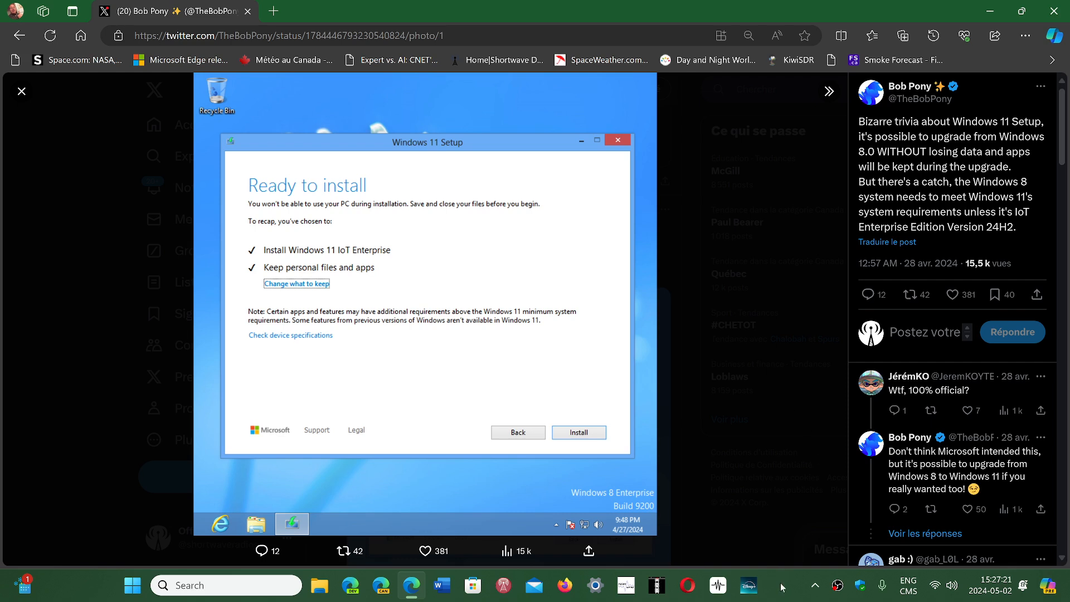